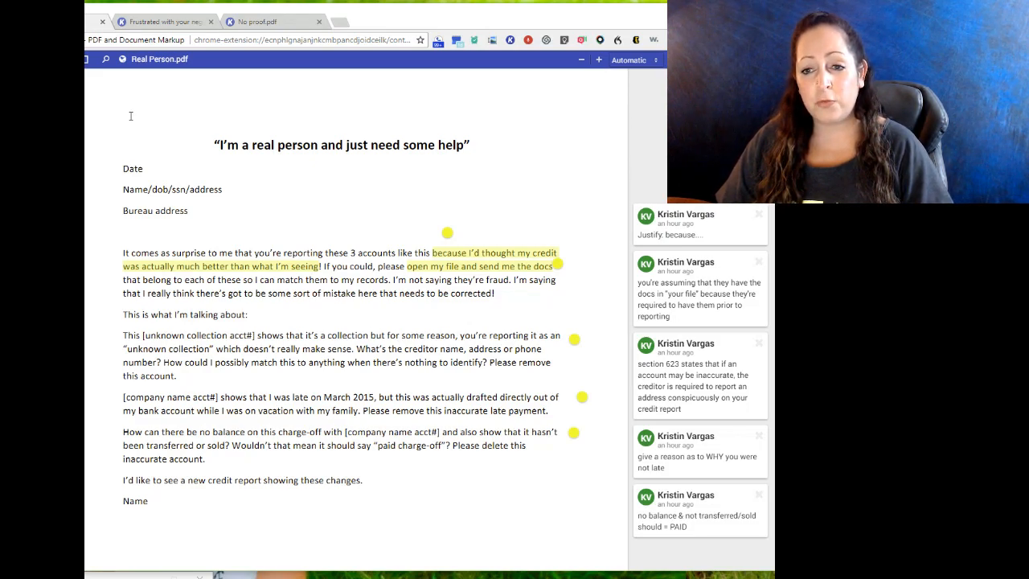
Step: Bring the annotated No proof.pdf dispute letter into view with its highlights and comment
click(160, 21)
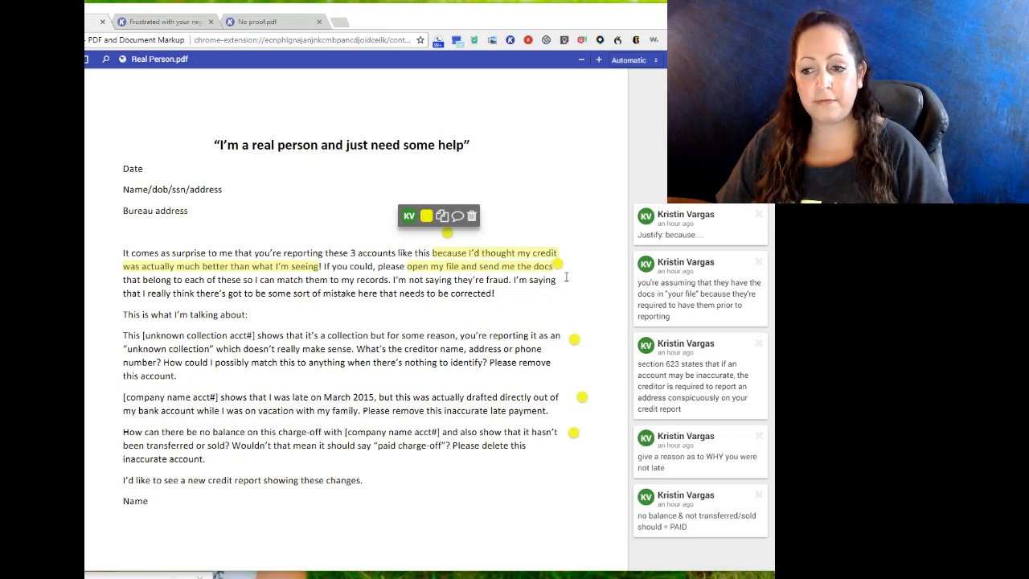
mouse_move(565, 209)
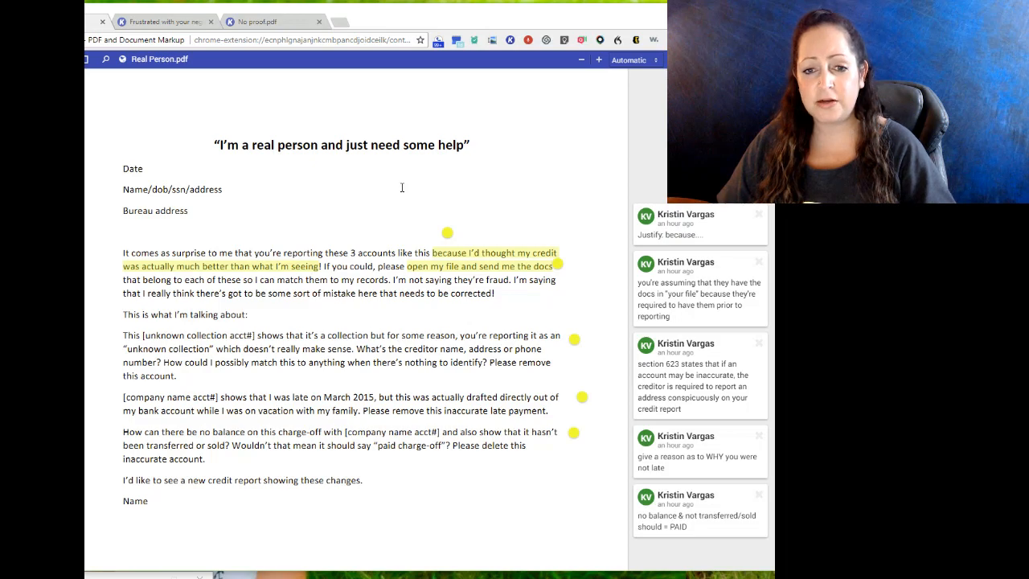
mouse_move(308, 309)
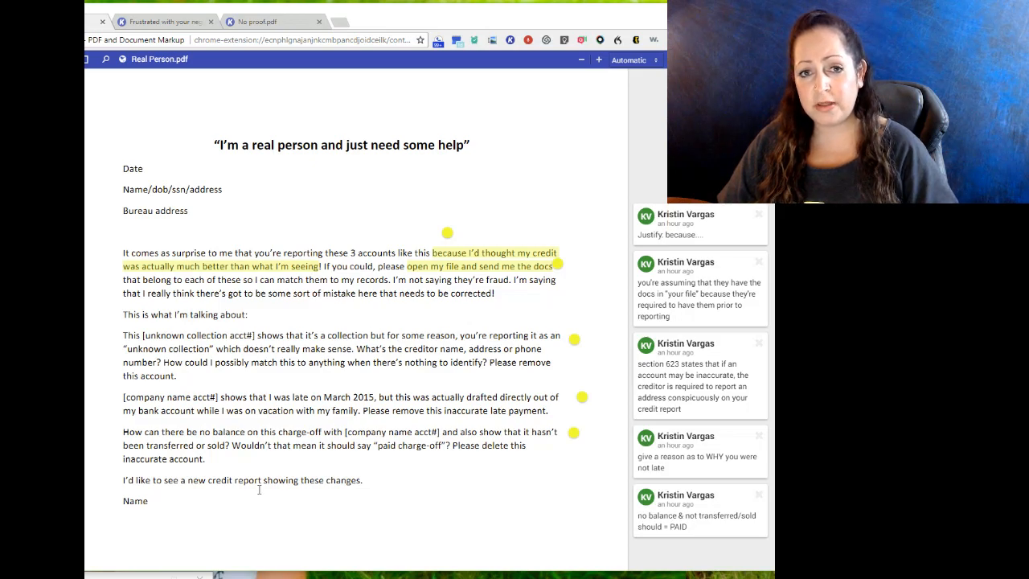
mouse_move(322, 341)
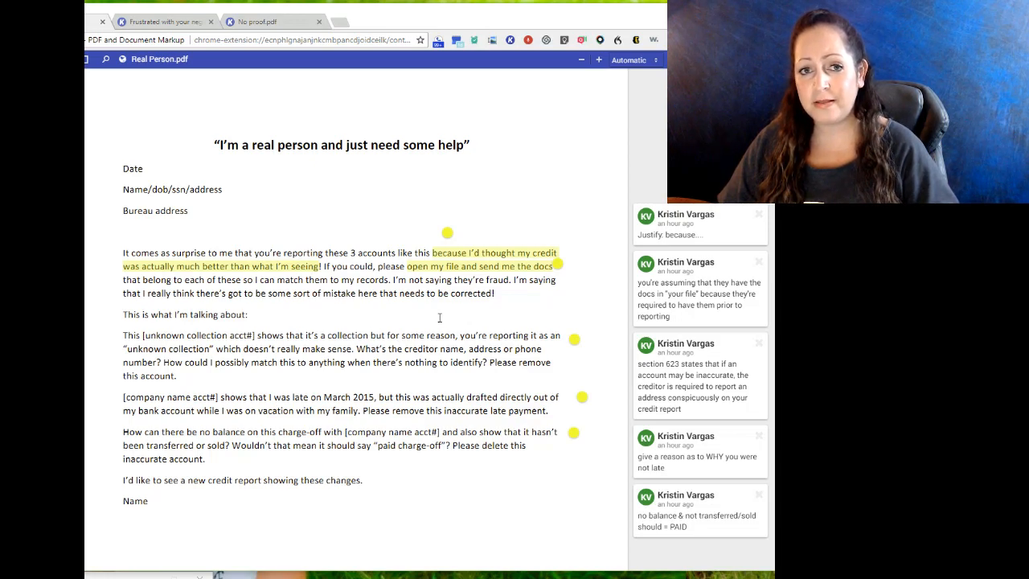
mouse_move(514, 302)
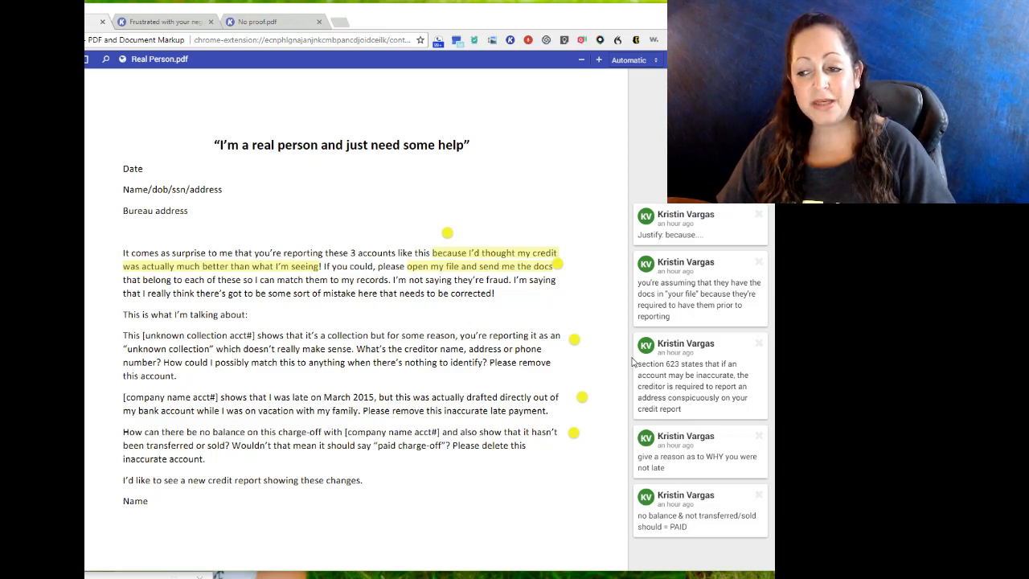
mouse_move(612, 392)
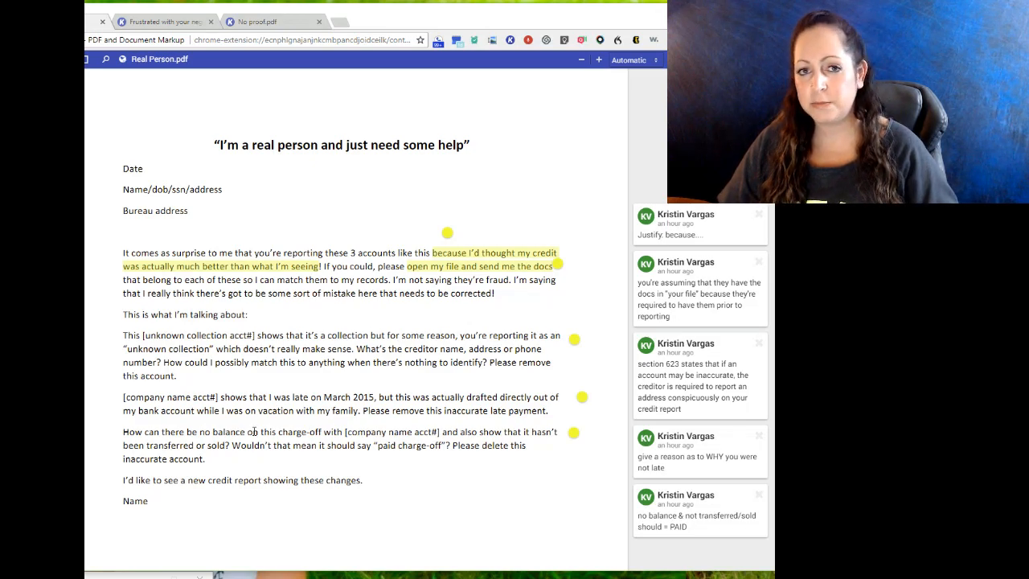
mouse_move(286, 222)
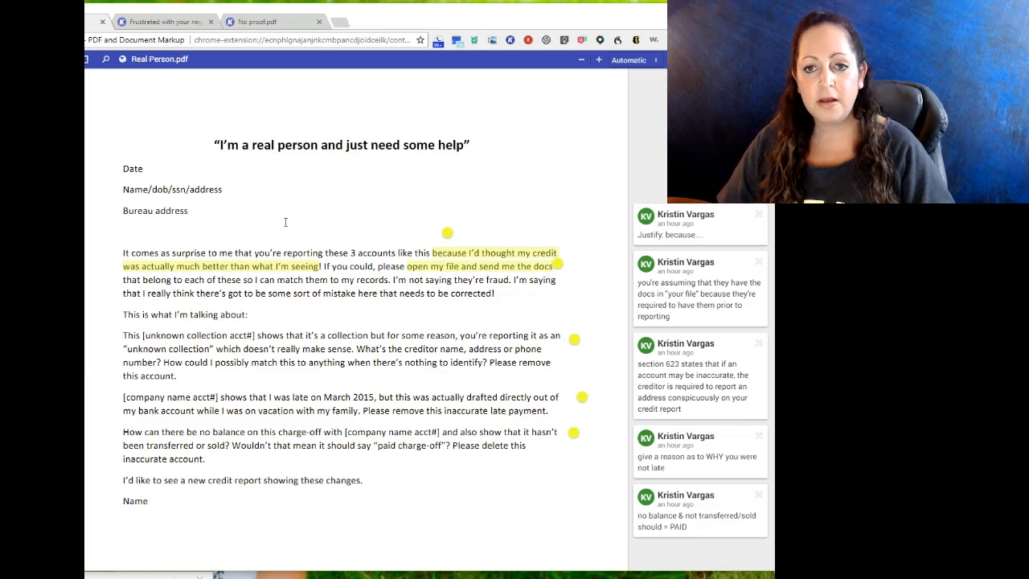
click(160, 21)
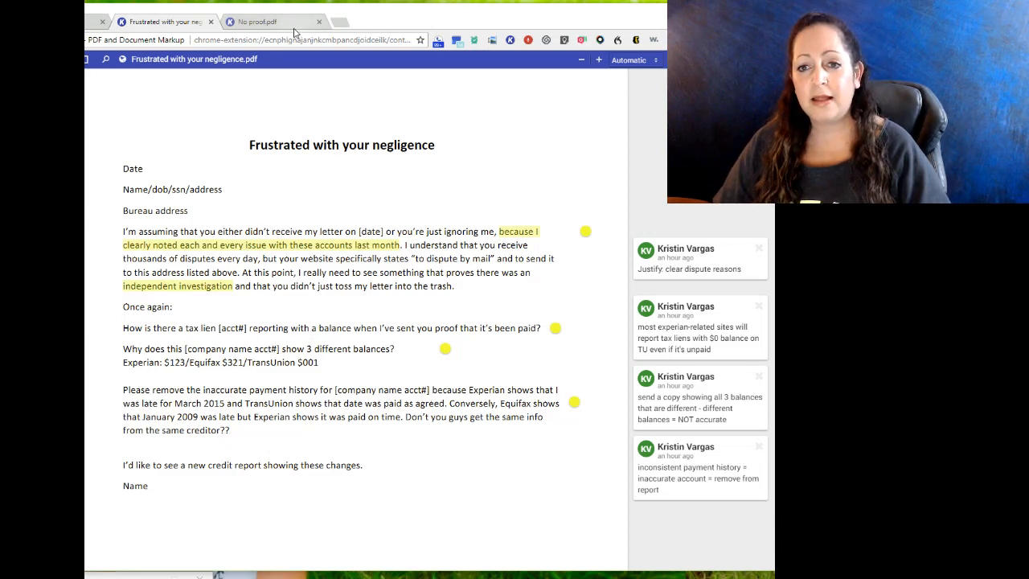
click(257, 22)
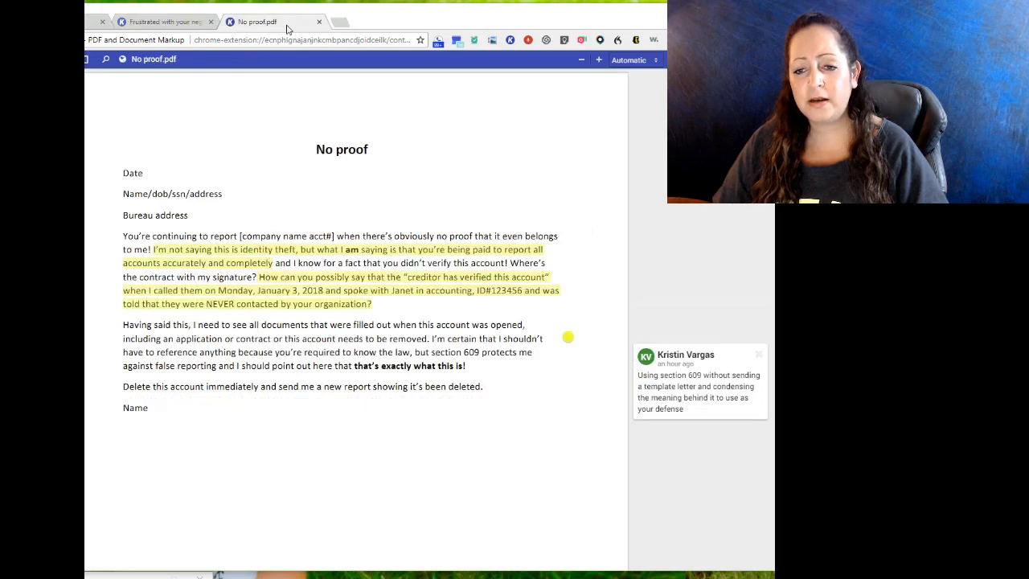